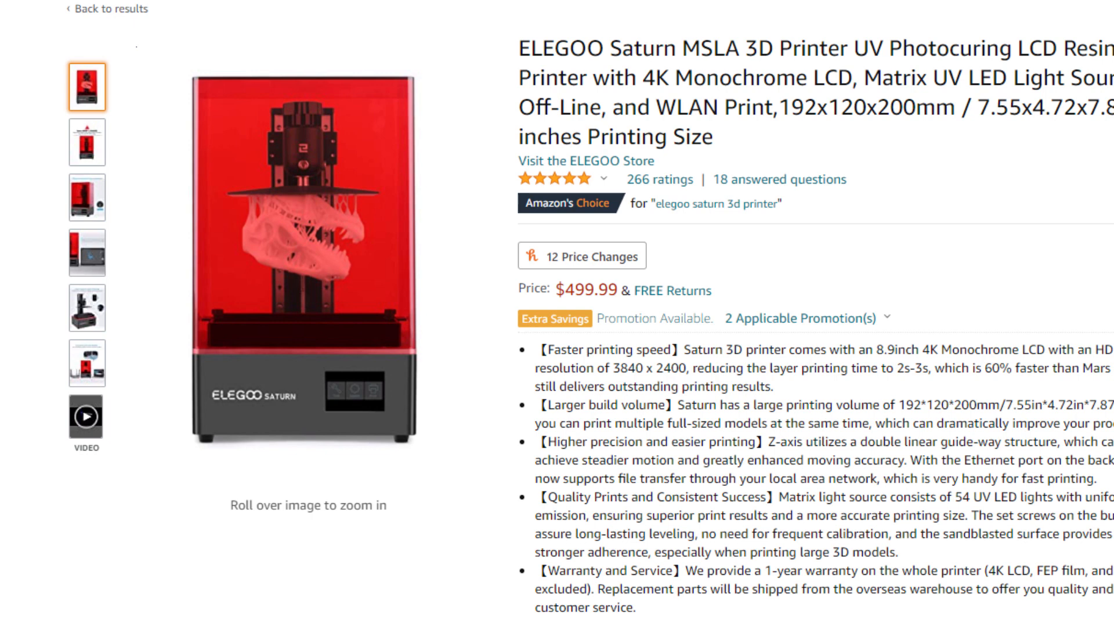
Step: Show the 30-day price history chart via the '12 Price Changes' badge, latest price $499.99
left_click(581, 255)
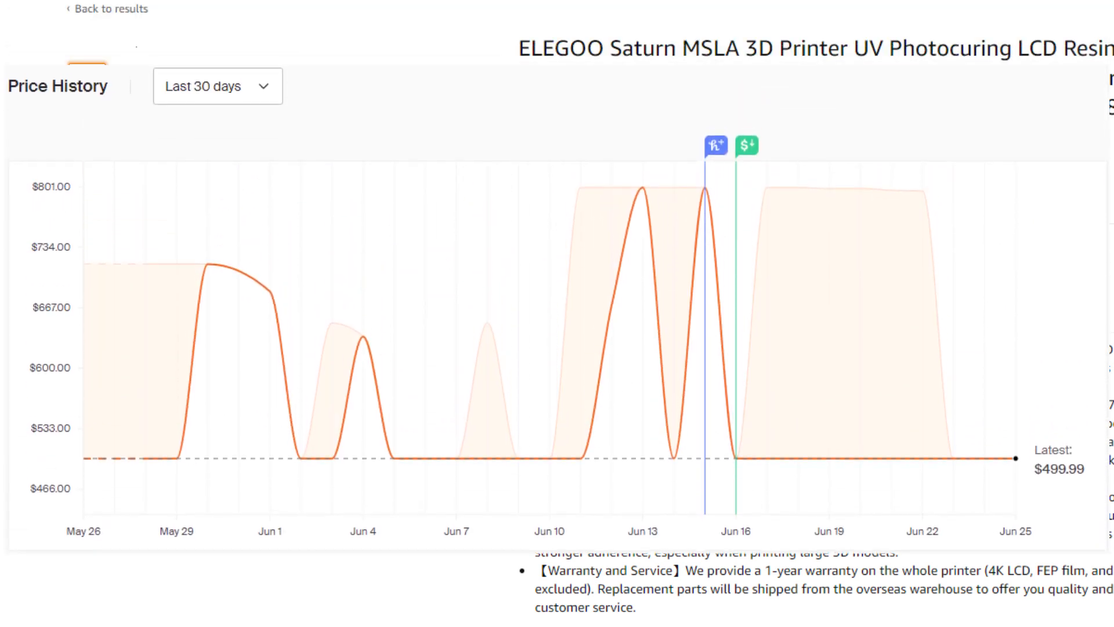